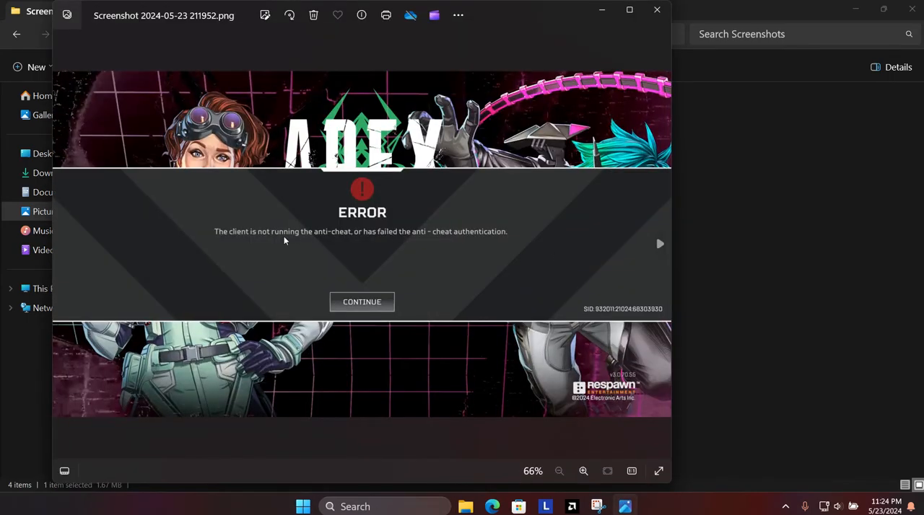
Zoom into the Apex Legends anti-cheat error screenshot, zoom back out, and close Photos.
click(583, 470)
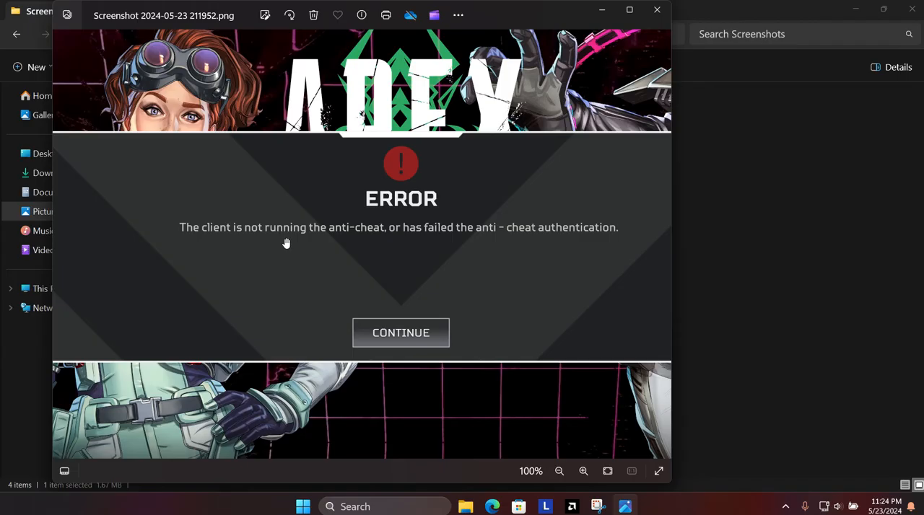
click(560, 470)
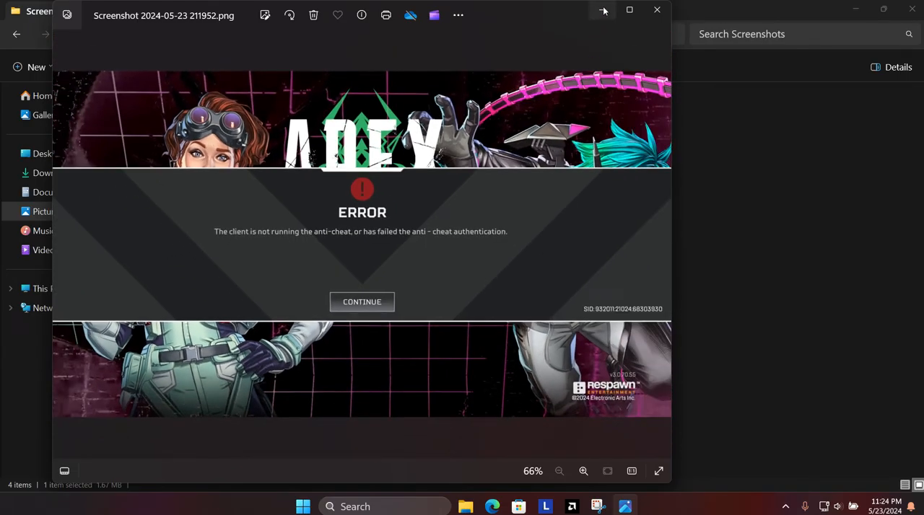
click(655, 9)
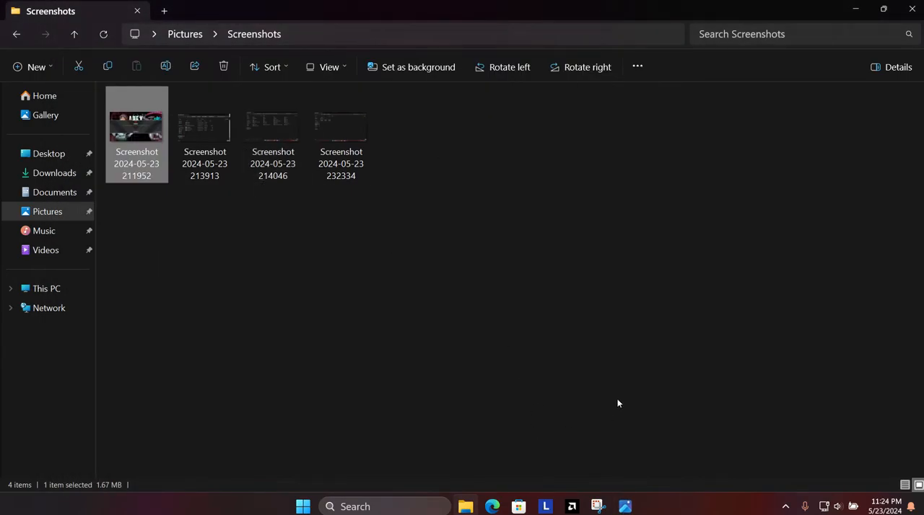
mouse_move(691, 466)
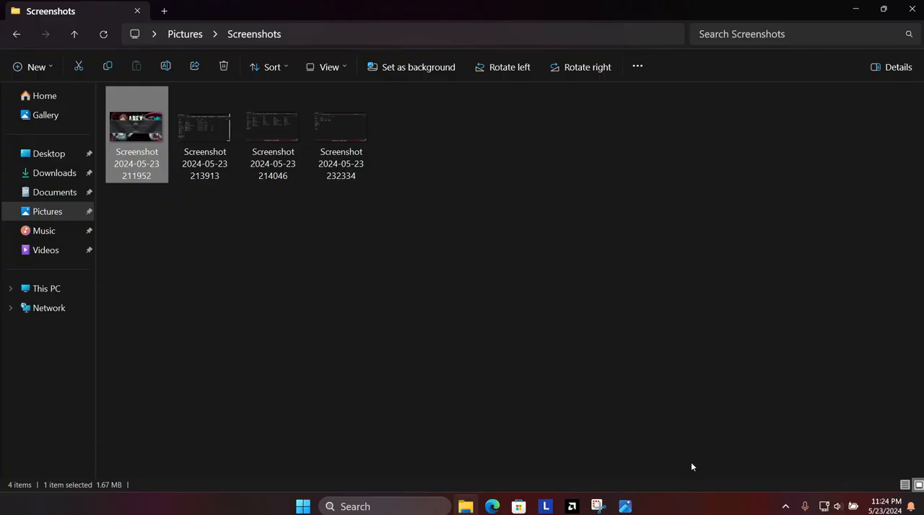
mouse_move(490, 505)
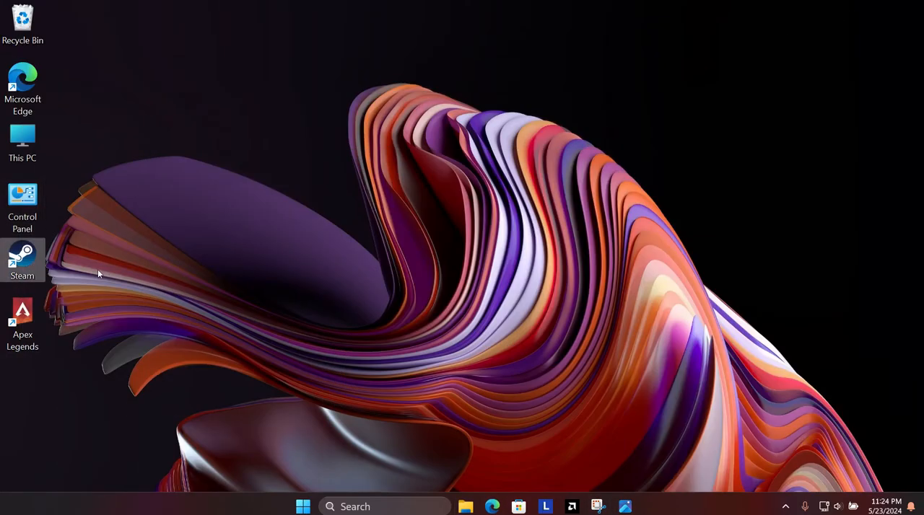
mouse_move(263, 309)
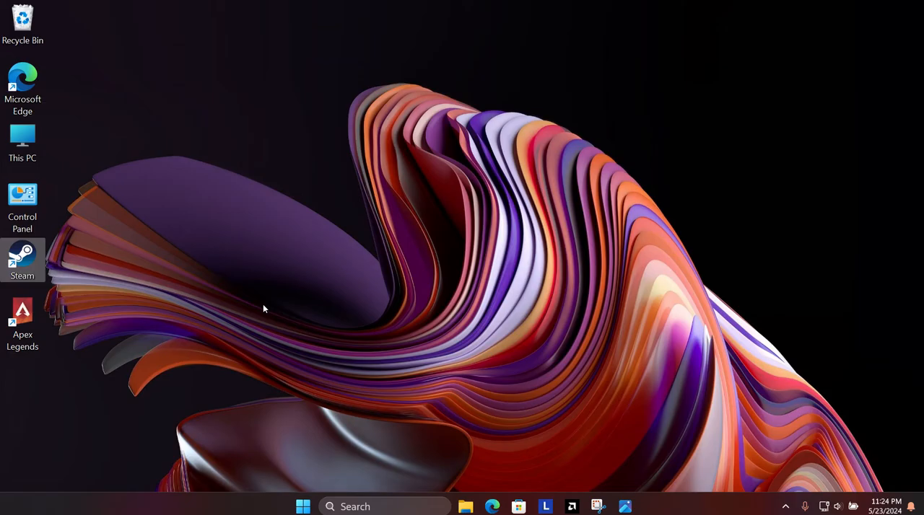
mouse_move(291, 381)
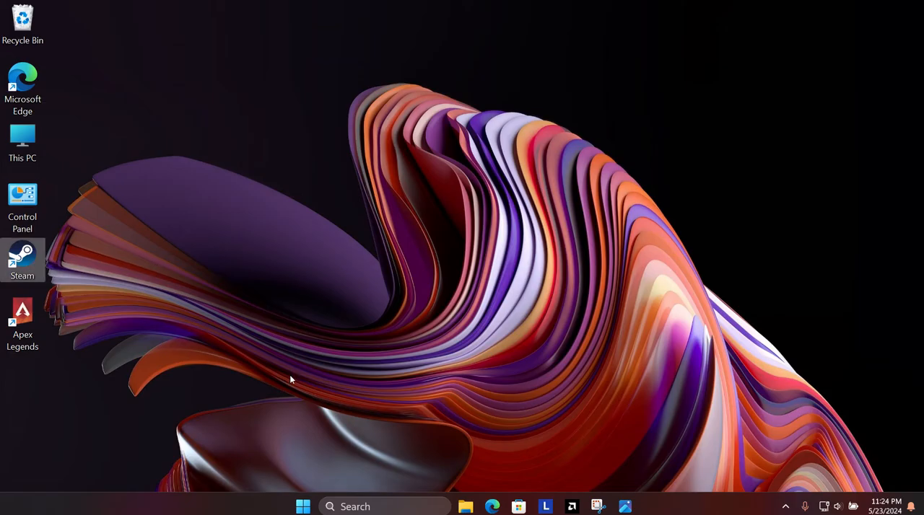
mouse_move(787, 506)
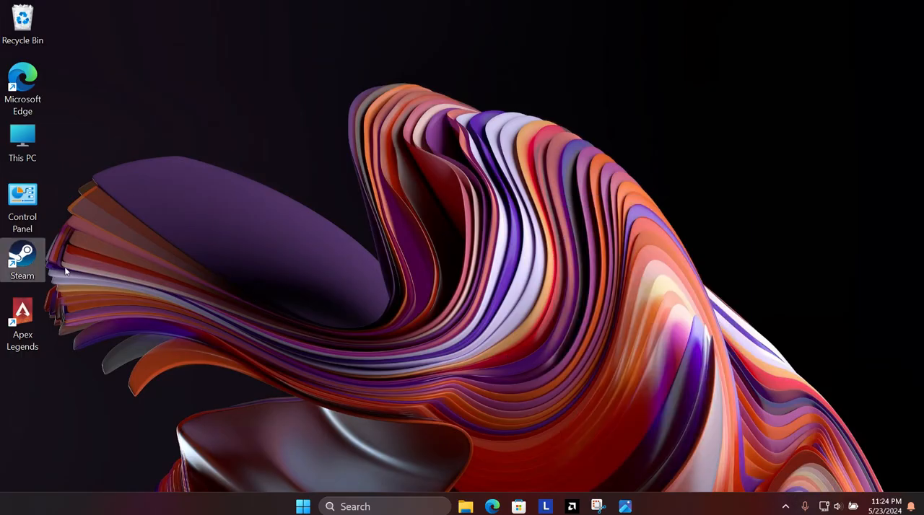
Launch Steam and reach Apex Legends' Installed Files settings via its Properties.
double_click(23, 260)
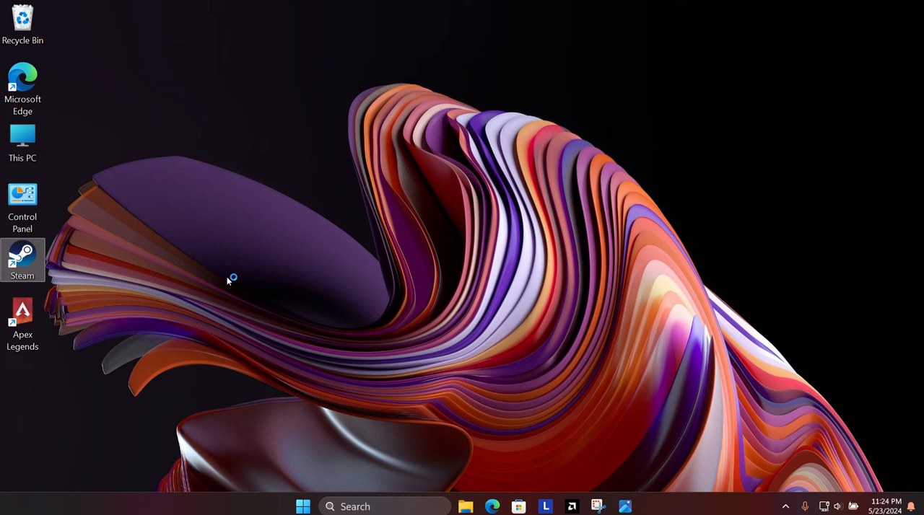
mouse_move(453, 257)
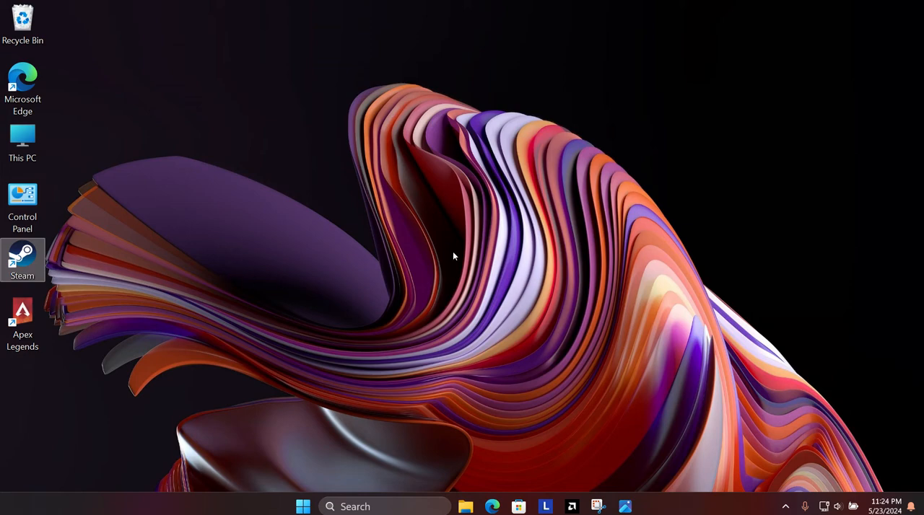
double_click(23, 260)
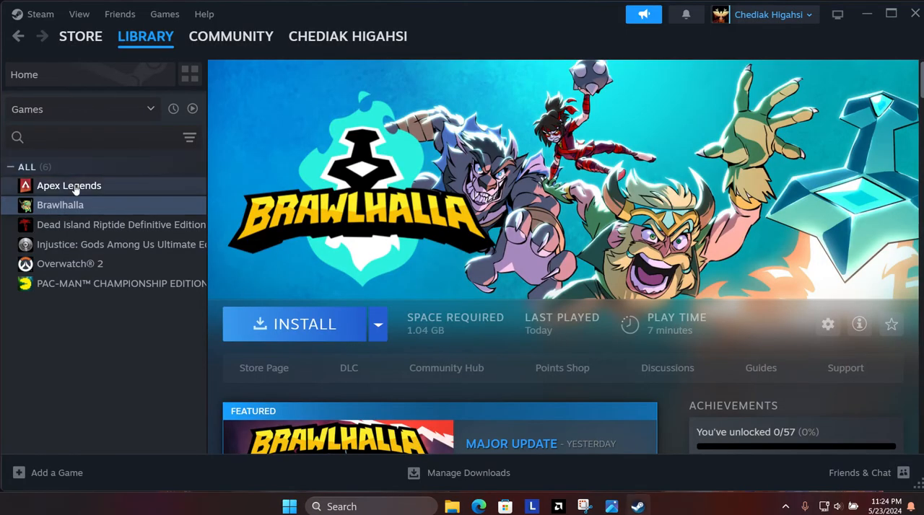
right_click(70, 185)
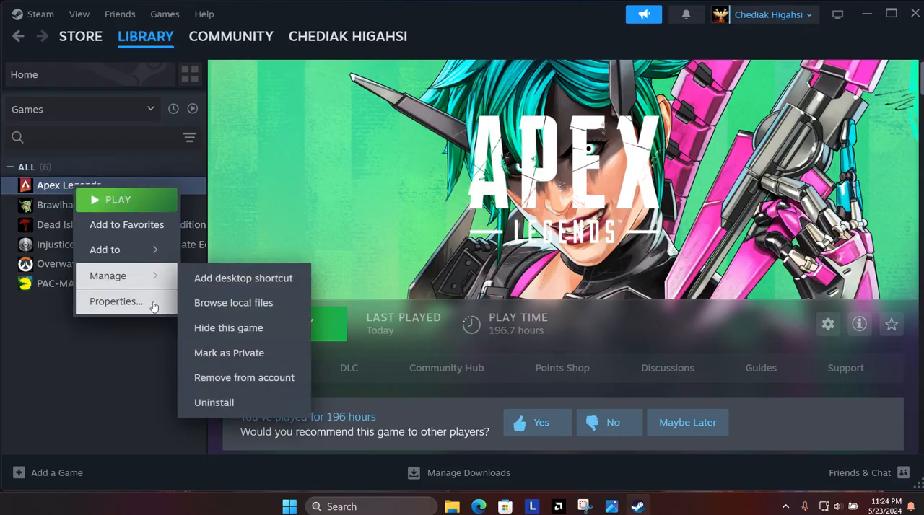
click(116, 300)
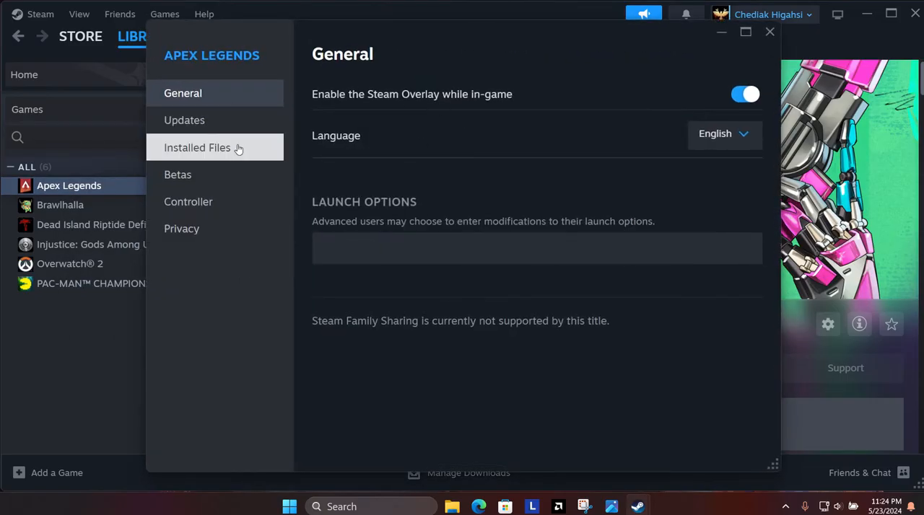
click(196, 147)
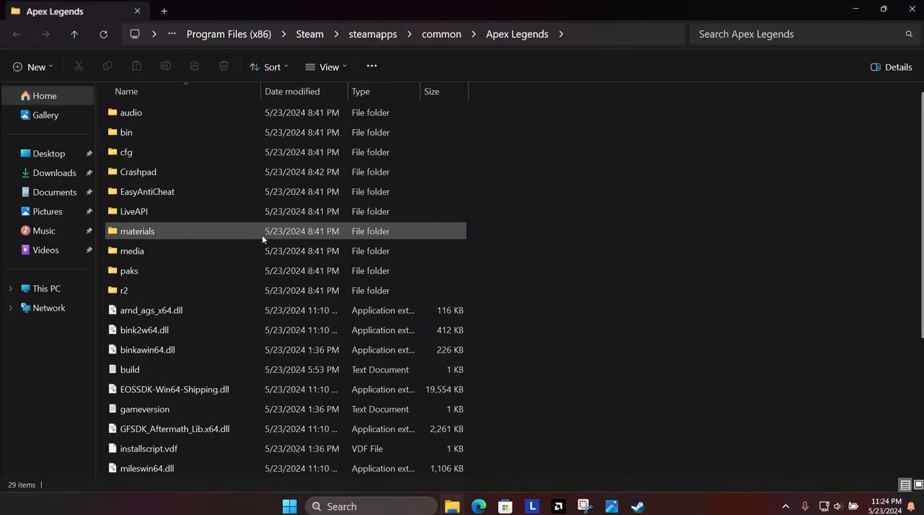
mouse_move(147, 191)
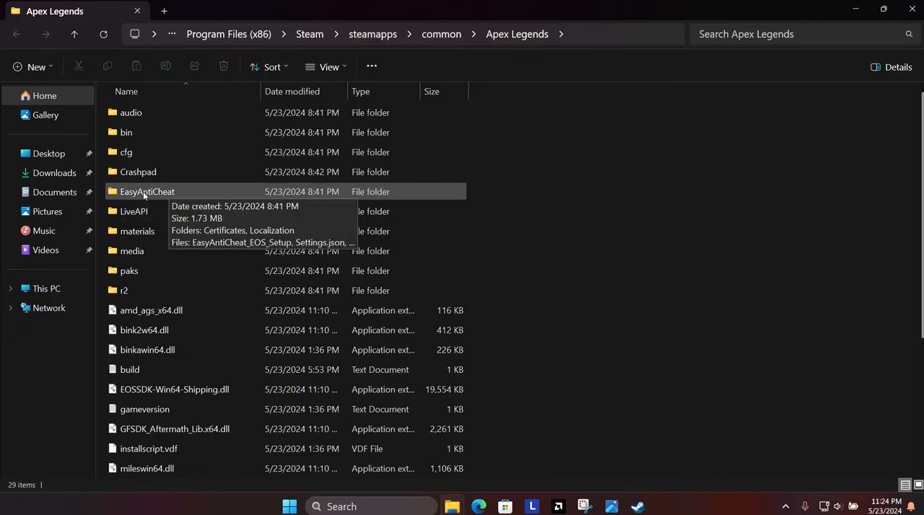
Enter the EasyAntiCheat folder inside the Apex Legends install.
double_click(147, 190)
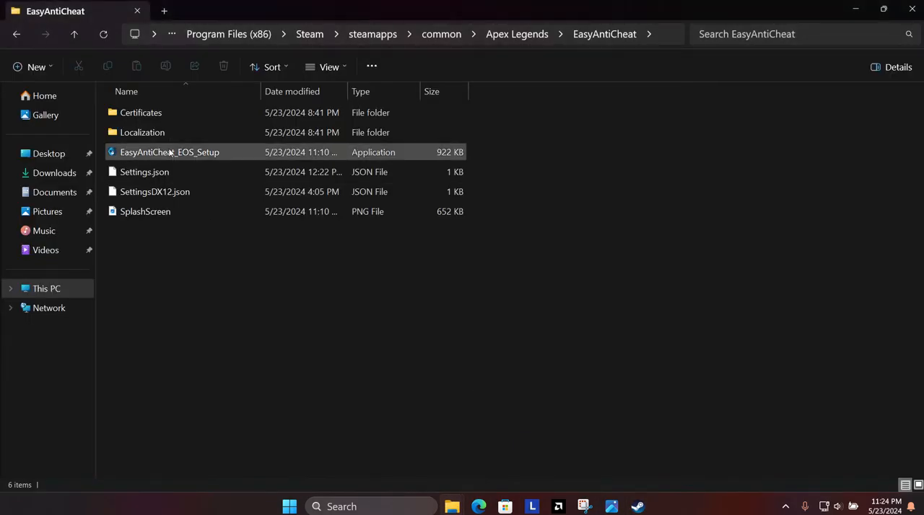
mouse_move(171, 152)
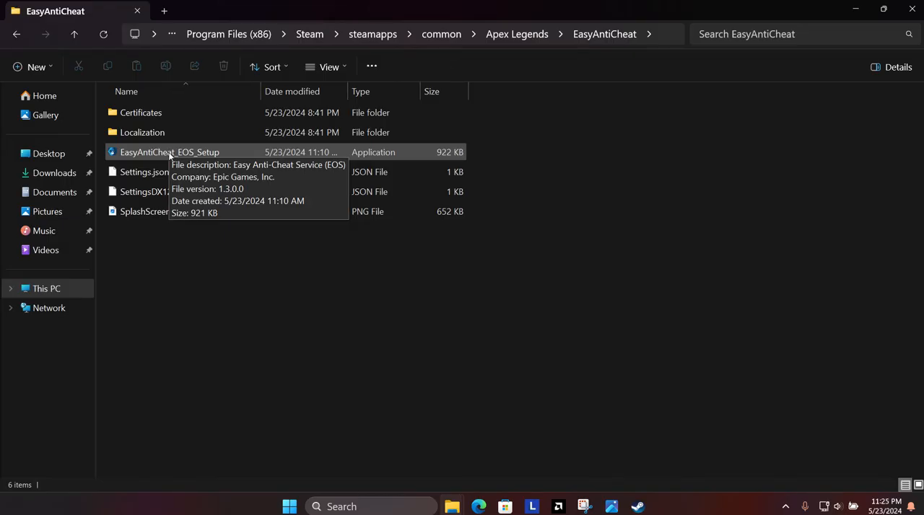
mouse_move(207, 155)
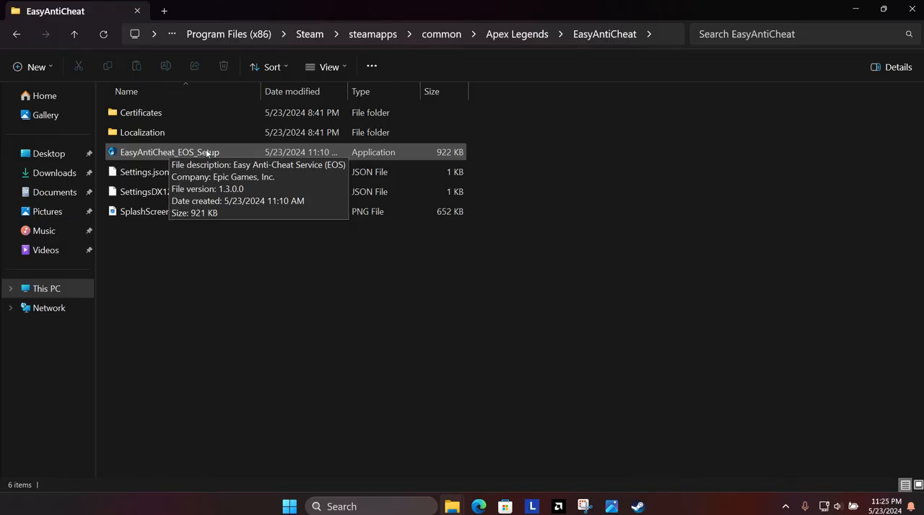
Set EasyAntiCheat_EOS_Setup to run in Windows 8 compatibility mode and confirm with OK.
right_click(189, 151)
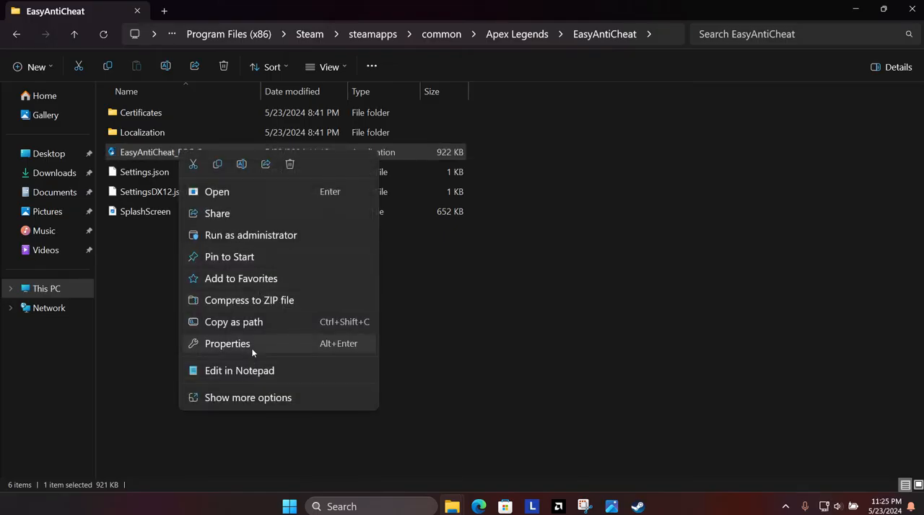
click(228, 343)
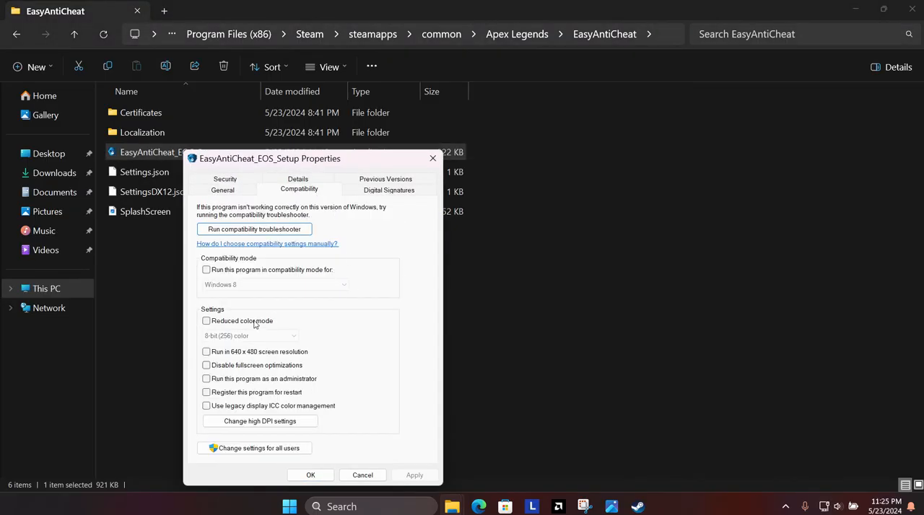
click(207, 268)
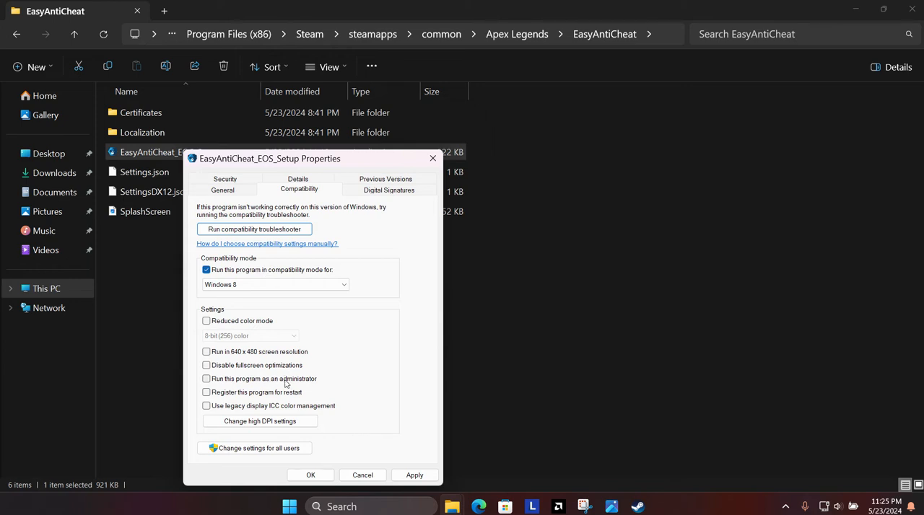
mouse_move(286, 384)
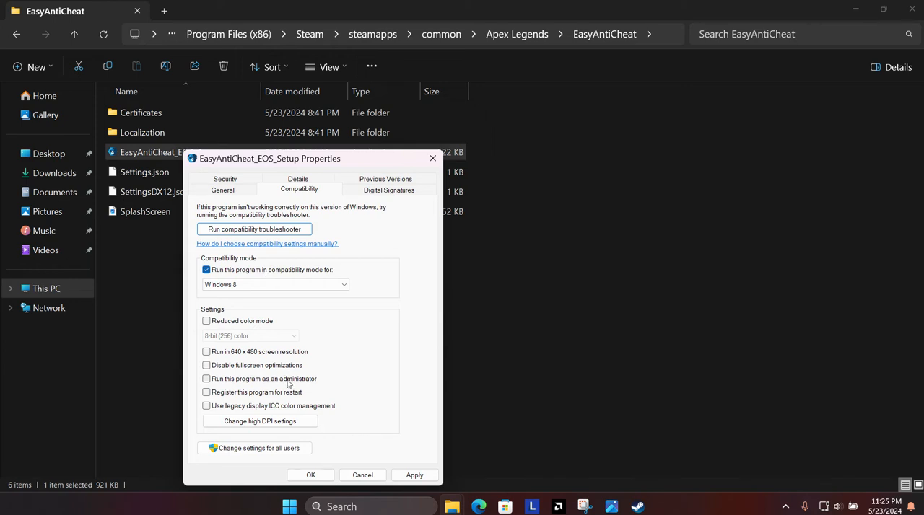
click(310, 475)
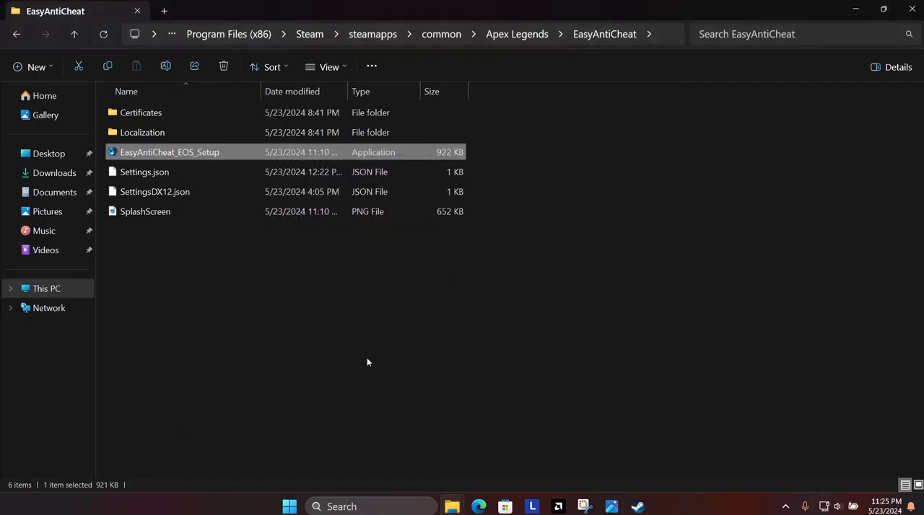
mouse_move(162, 268)
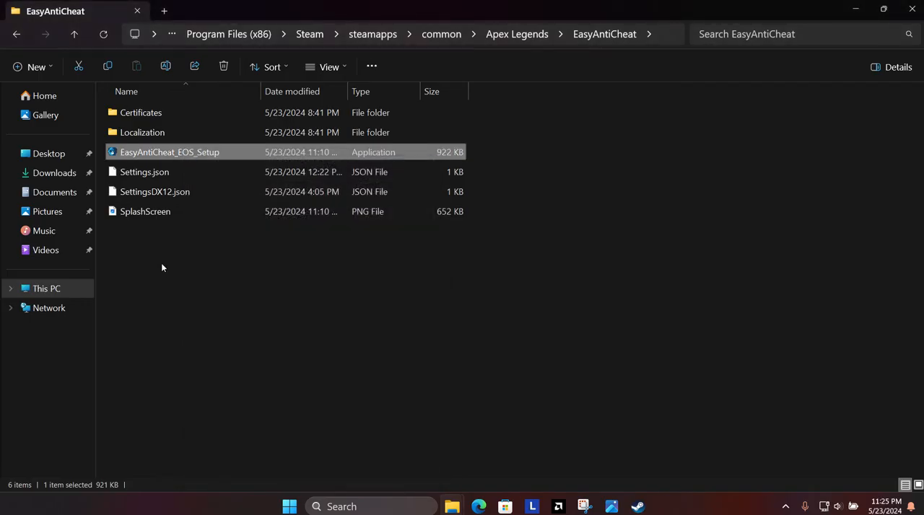
mouse_move(153, 241)
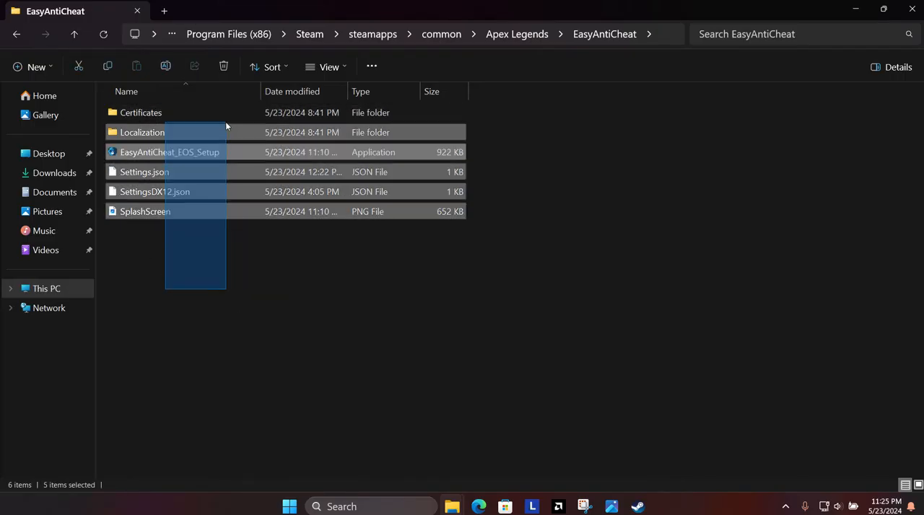
Clear the file selection in the EasyAntiCheat folder.
click(142, 113)
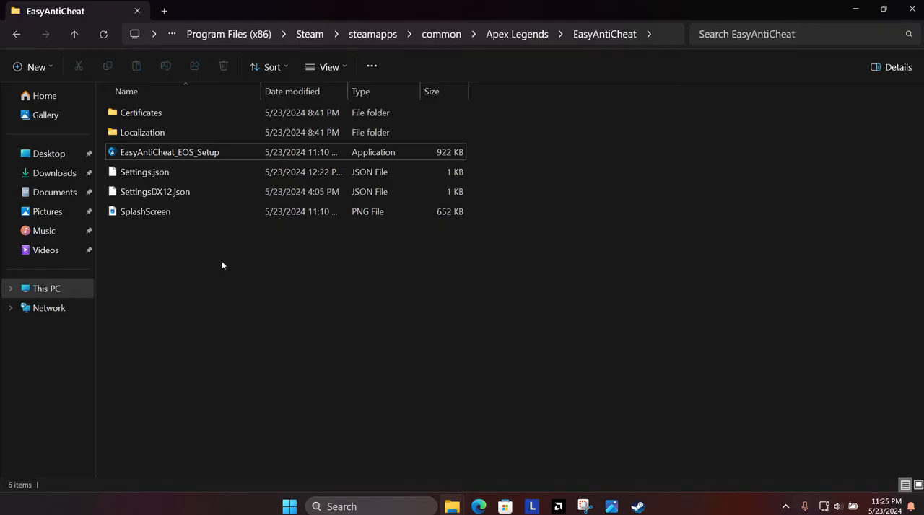
mouse_move(170, 236)
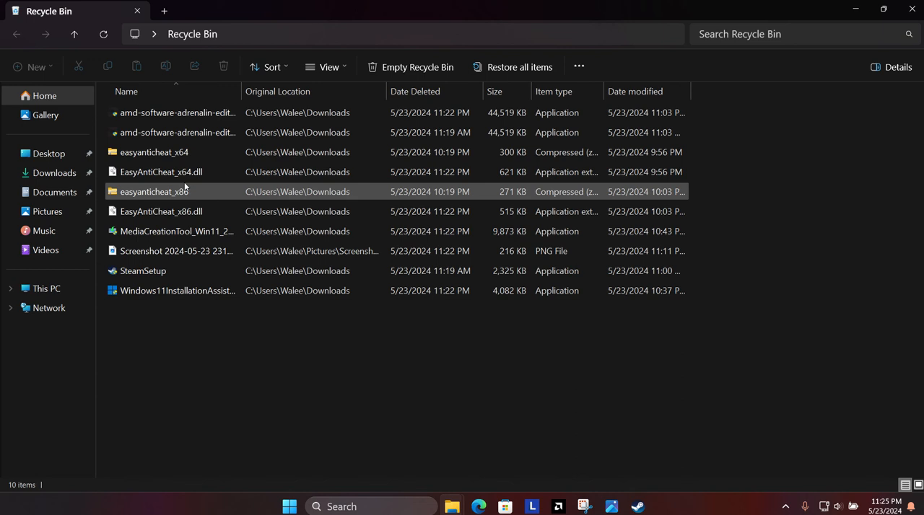
Select EasyAntiCheat_x64.dll among the Recycle Bin's deleted items.
click(160, 171)
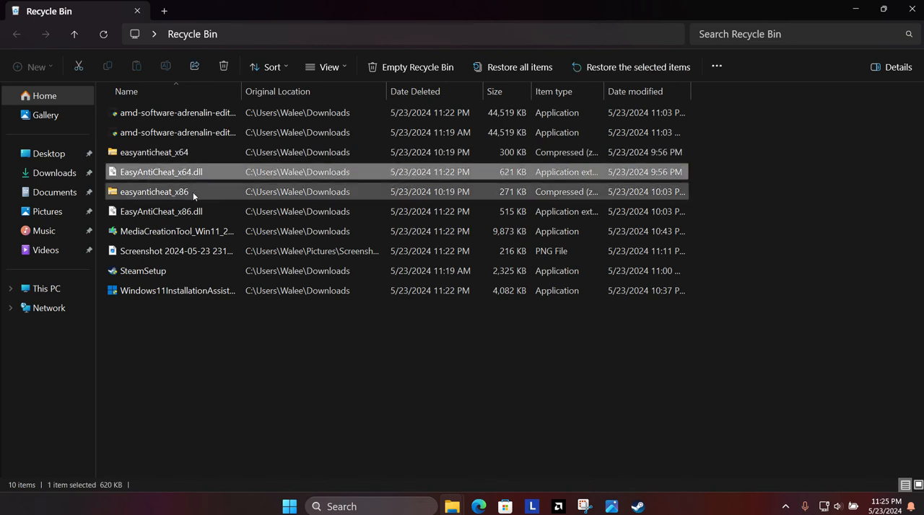
click(162, 211)
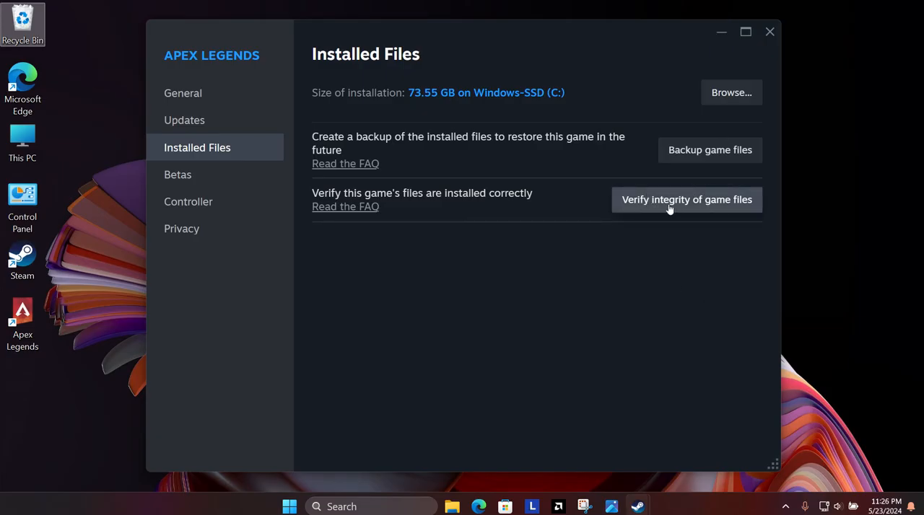
mouse_move(652, 208)
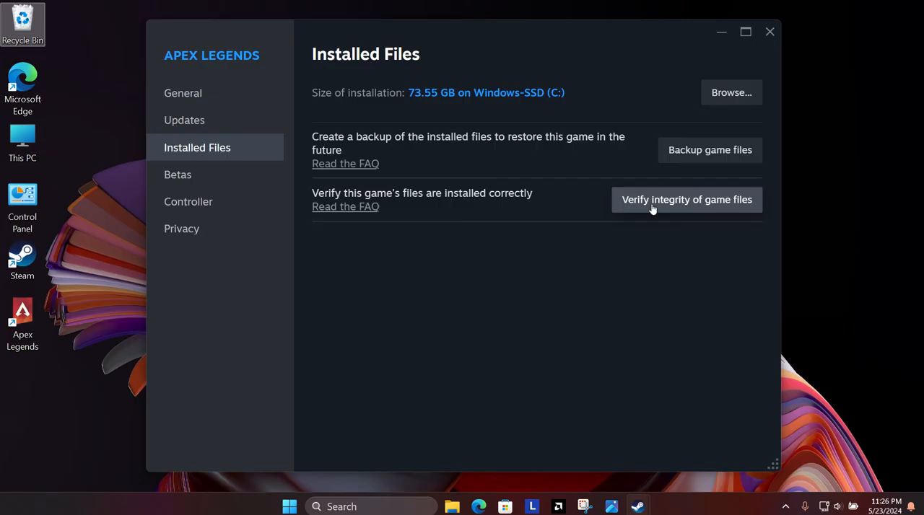
mouse_move(675, 121)
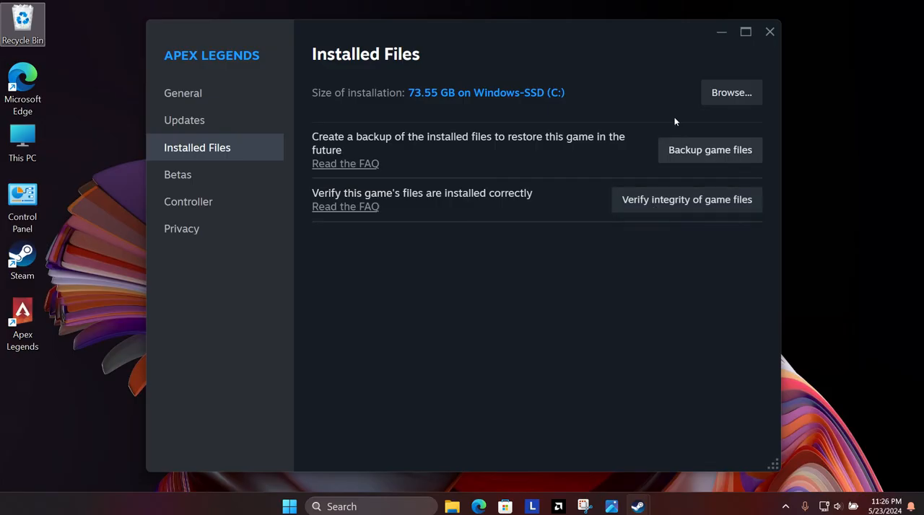
Close the Apex Legends properties window and launch Microsoft Edge from the taskbar.
click(769, 32)
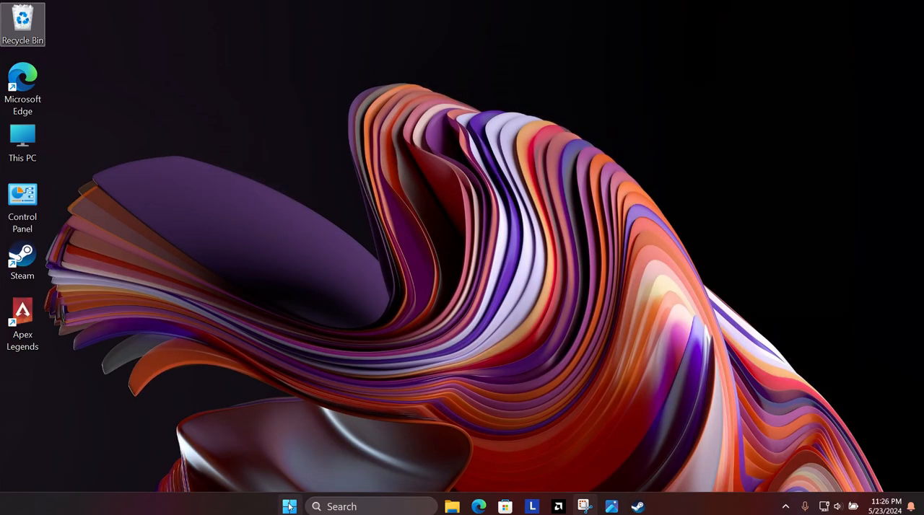
click(583, 505)
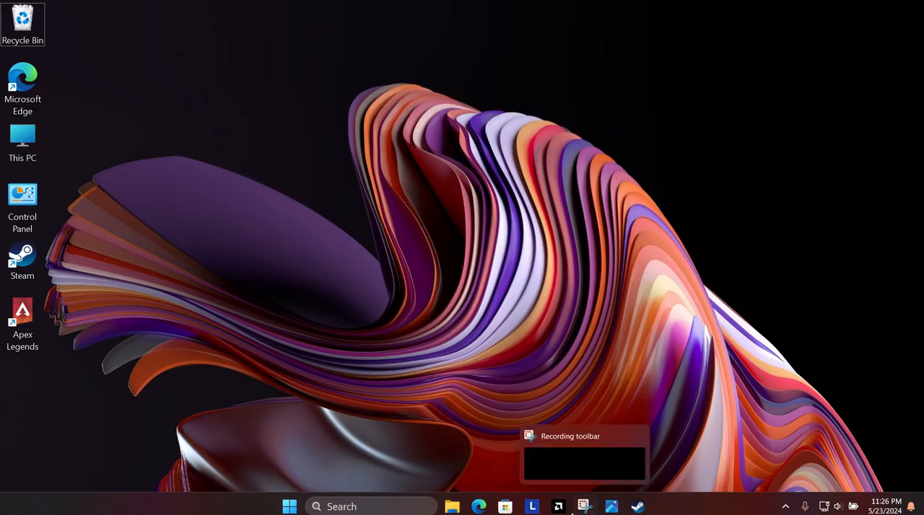
click(479, 505)
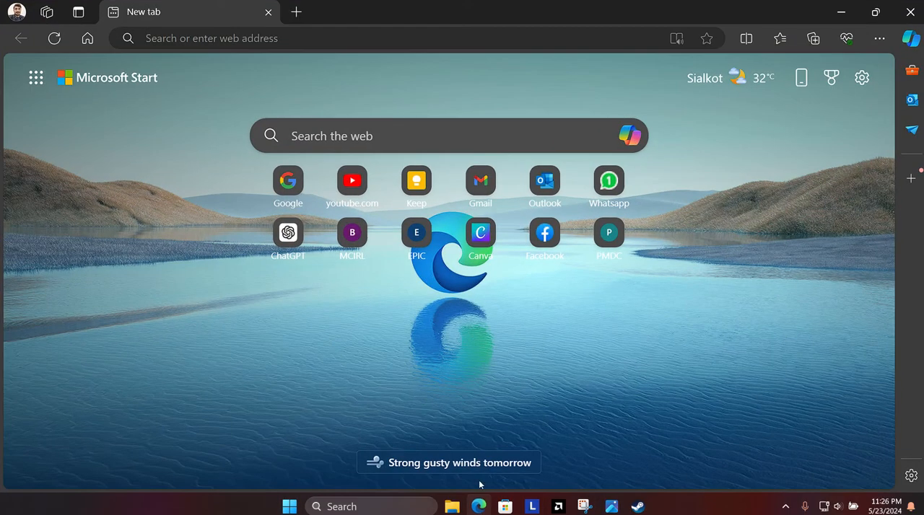
mouse_move(863, 55)
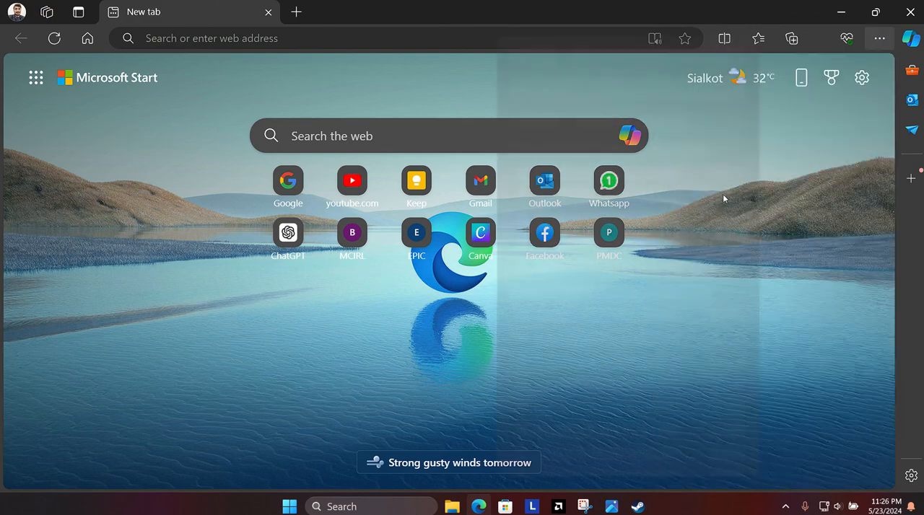
Reopen the 'Error message for MSVCP140.dll' Microsoft answers thread from Edge history.
click(812, 37)
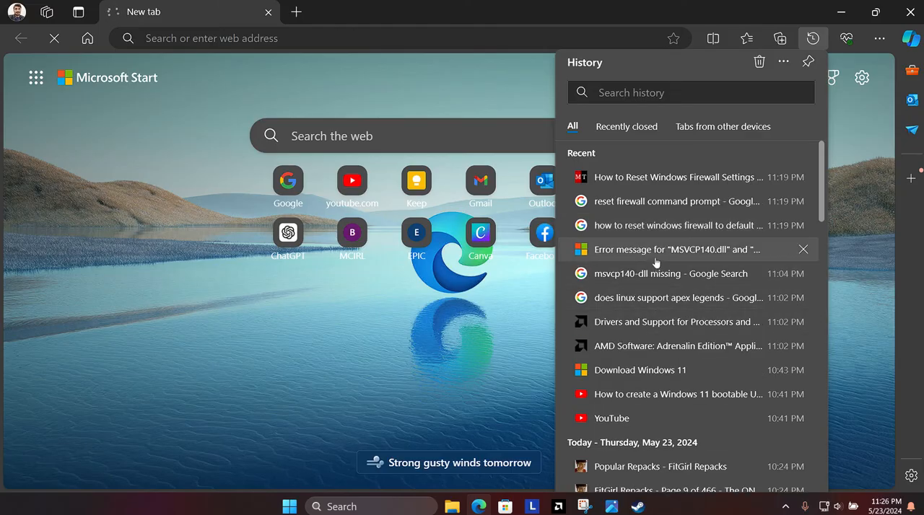
click(675, 248)
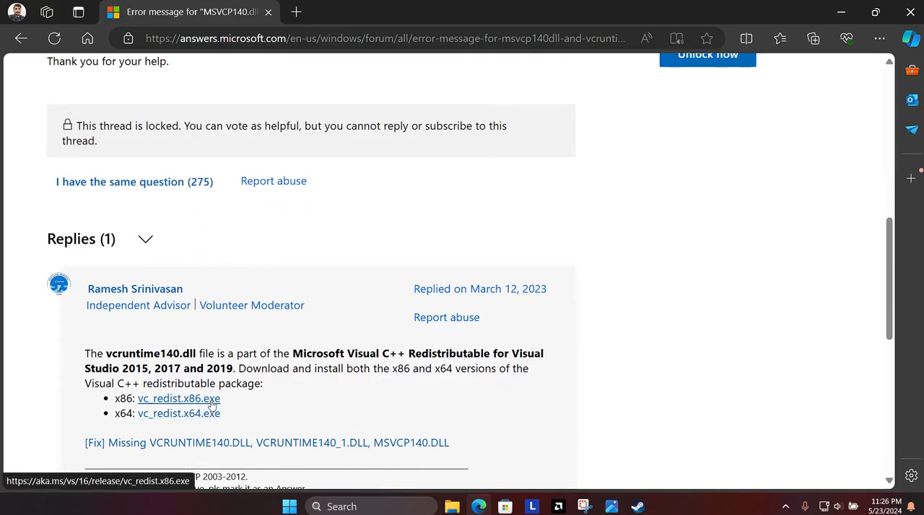
mouse_move(300, 329)
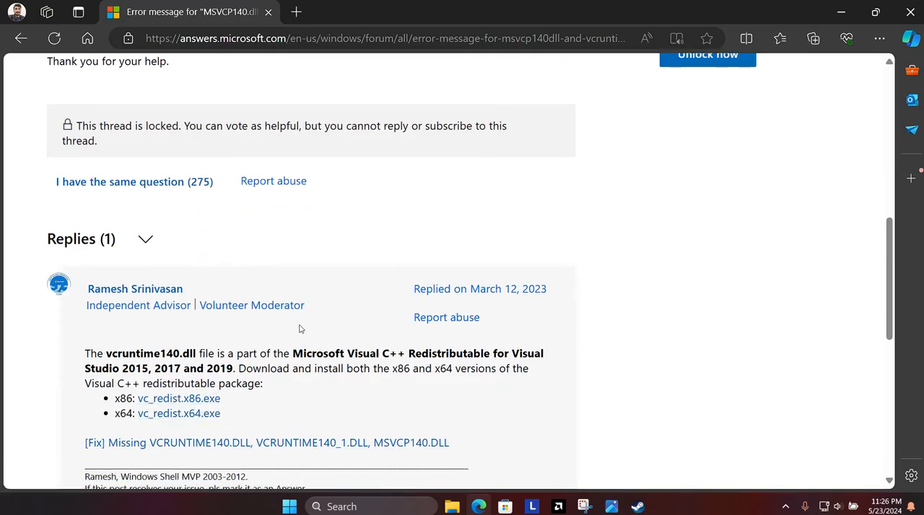